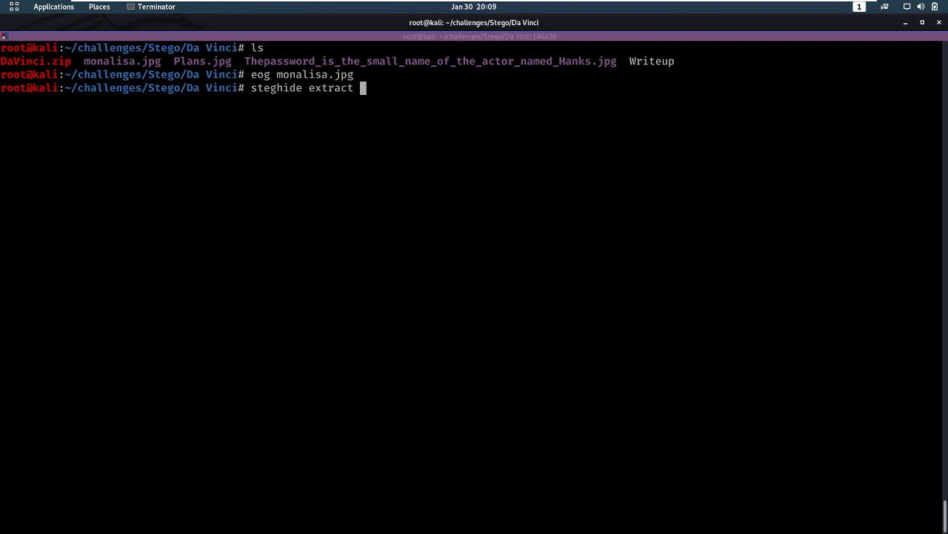
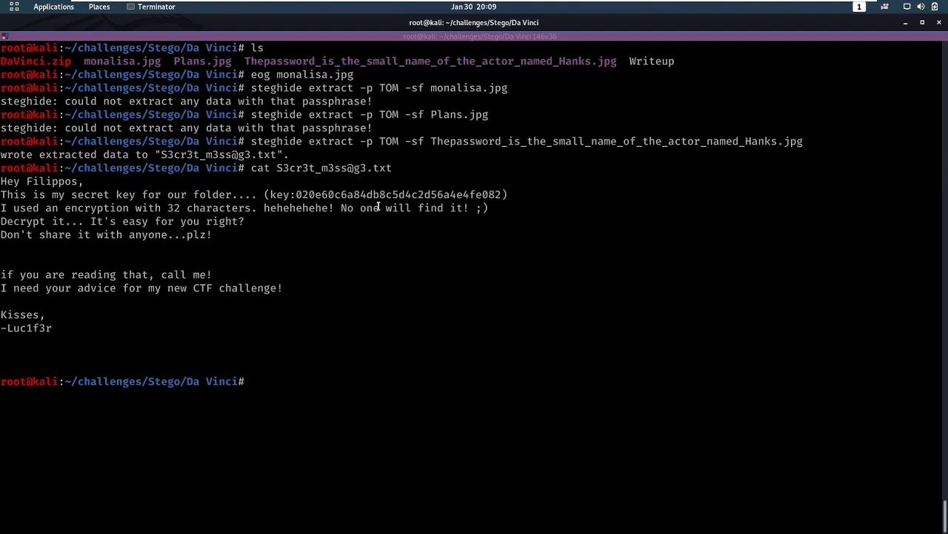
key(Return)
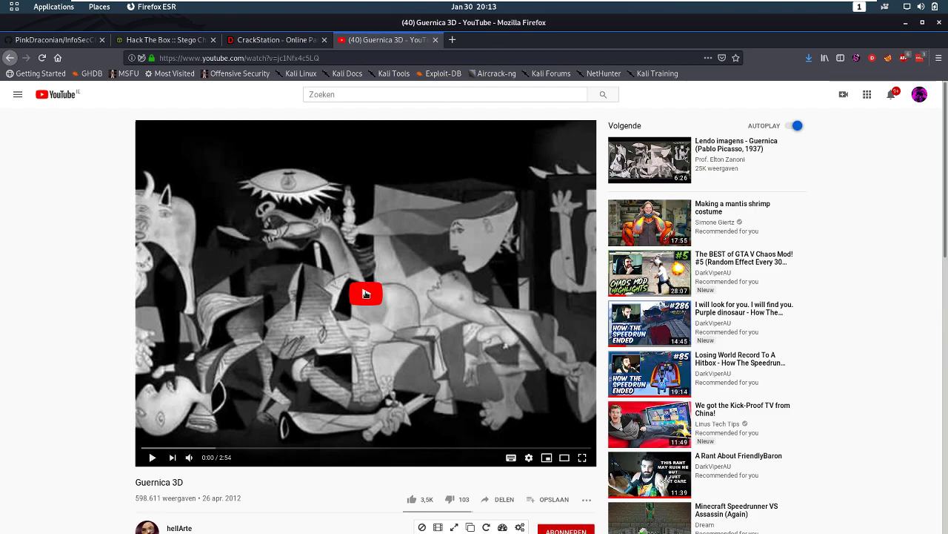
- Scroll through the Guernica 3D video's description and comments
scroll(down, 3)
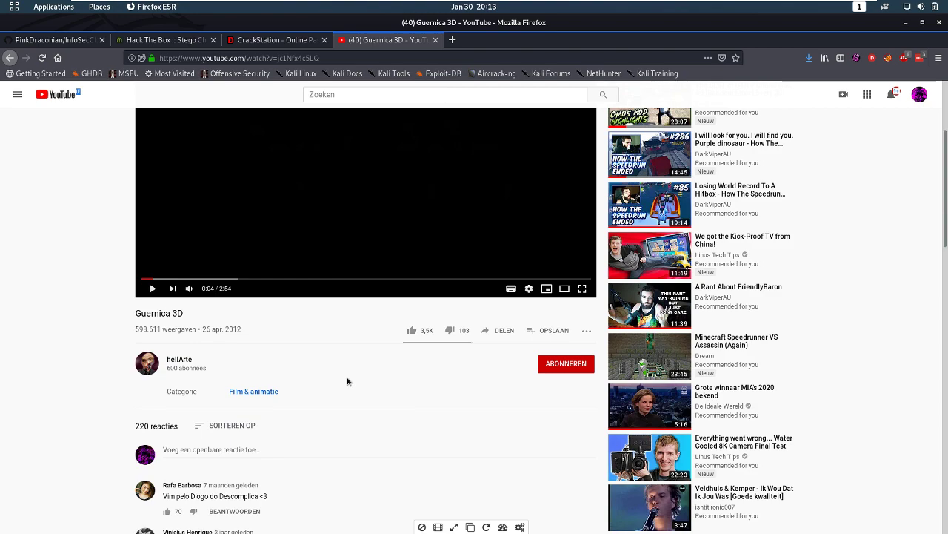
click(151, 7)
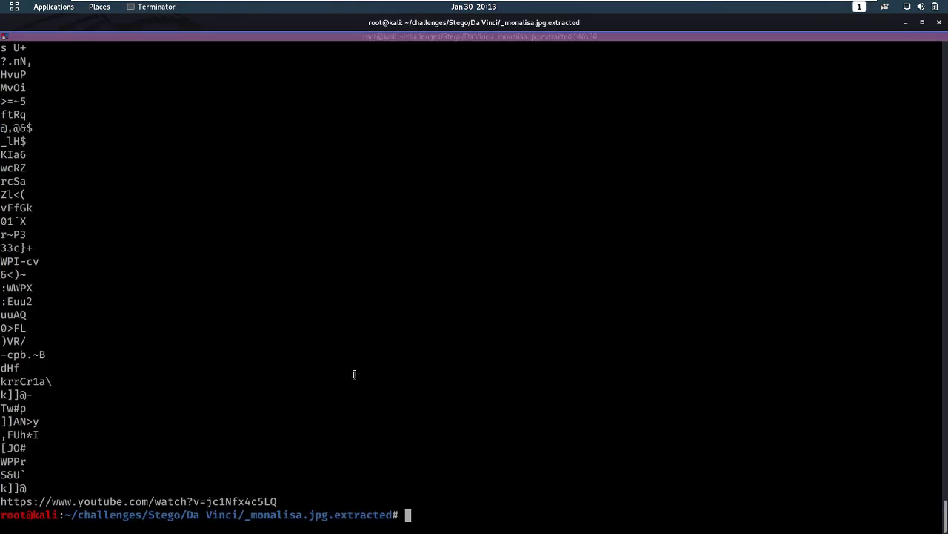
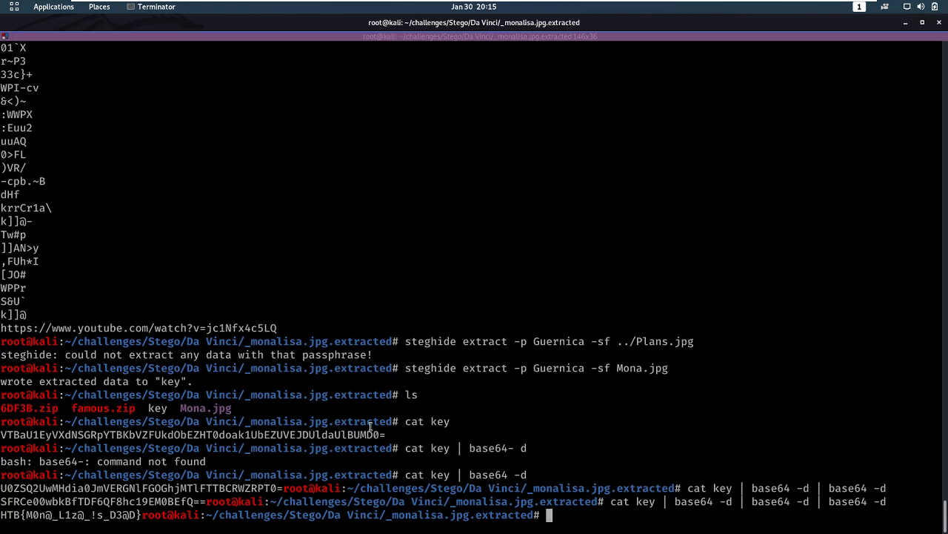
mouse_move(433, 370)
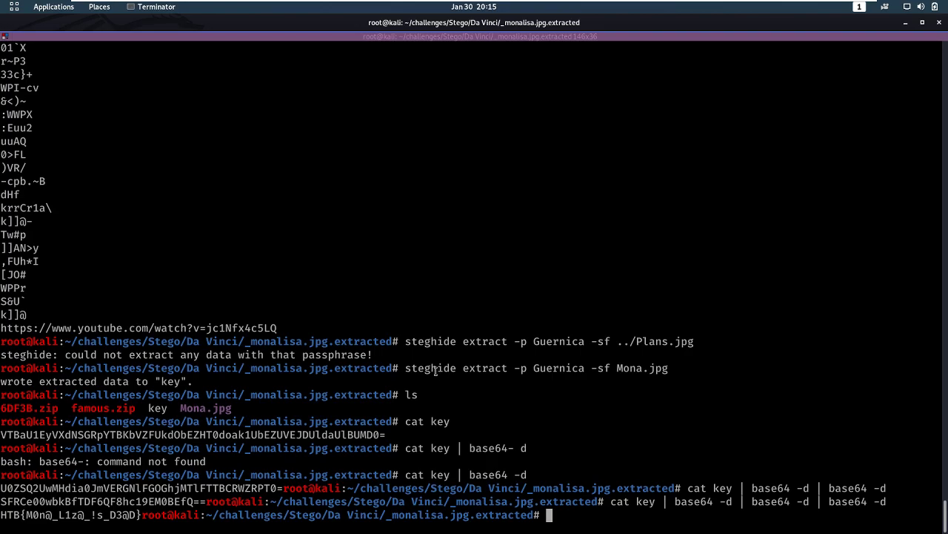